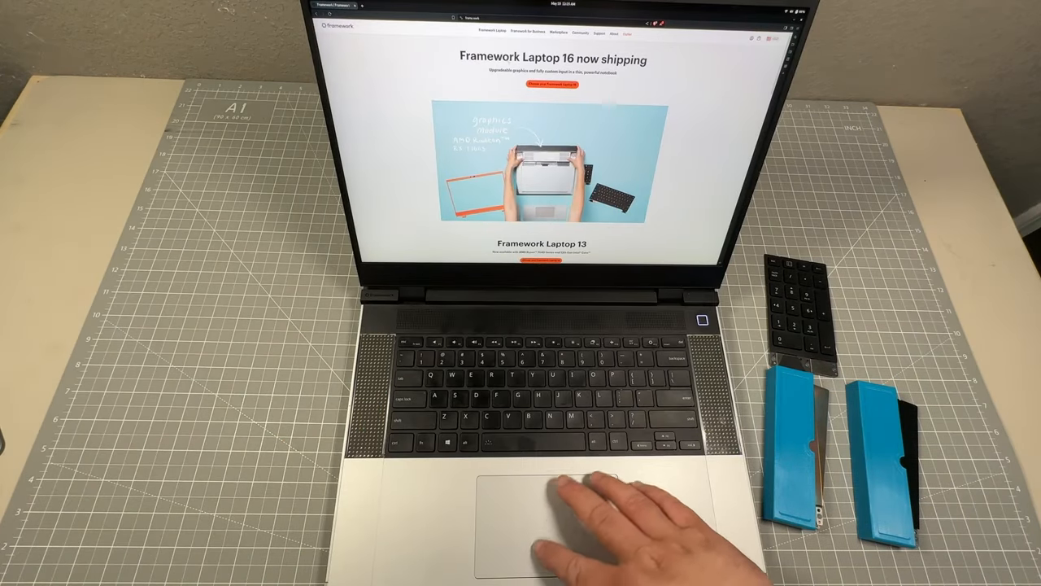
Show the Framework Laptop 16 support page at its Install your modules and Customize your laptop sections.
{"action": "left_click", "coordinate": [559, 32]}
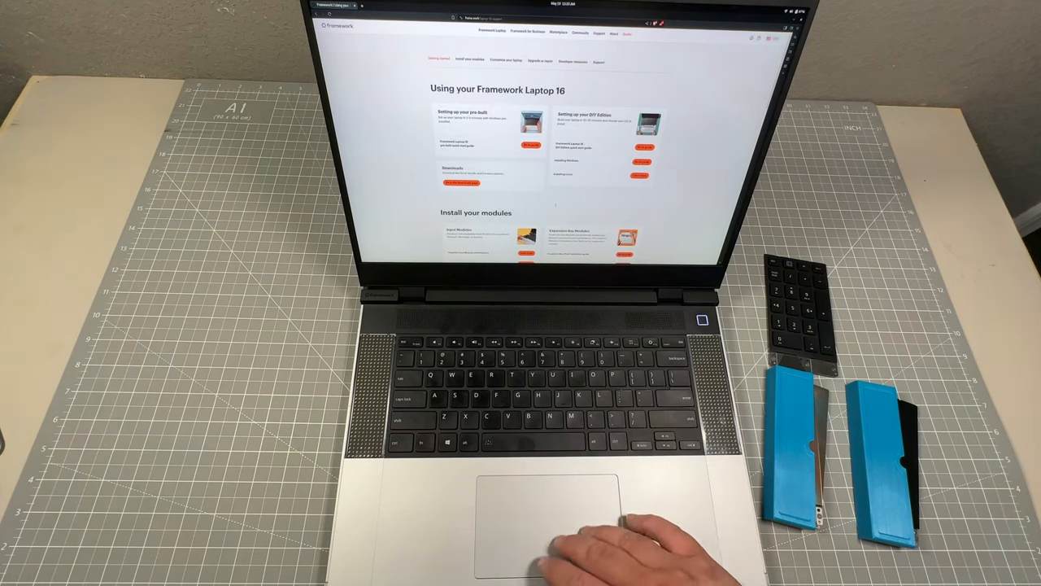
{"action": "left_click", "coordinate": [504, 45]}
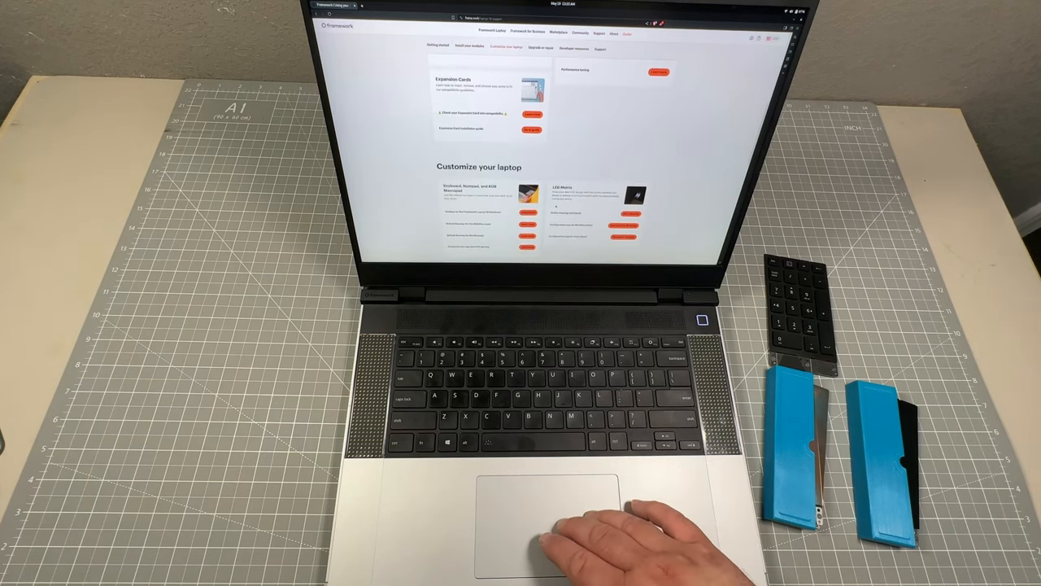